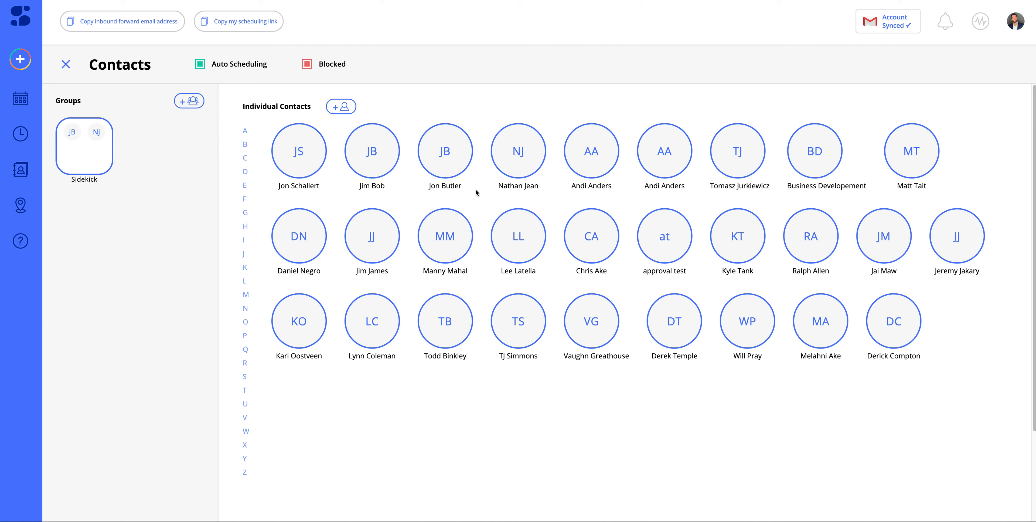
mouse_move(199, 175)
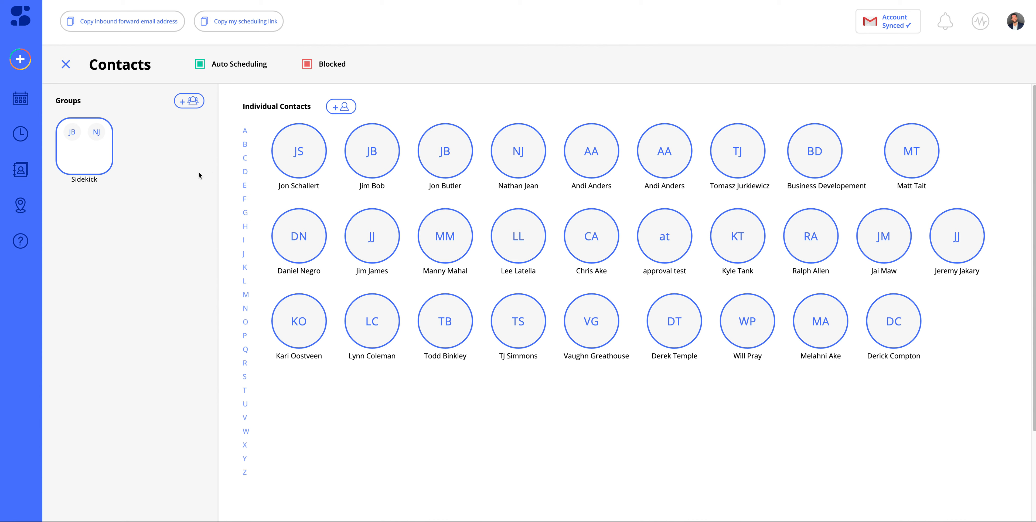
mouse_move(156, 122)
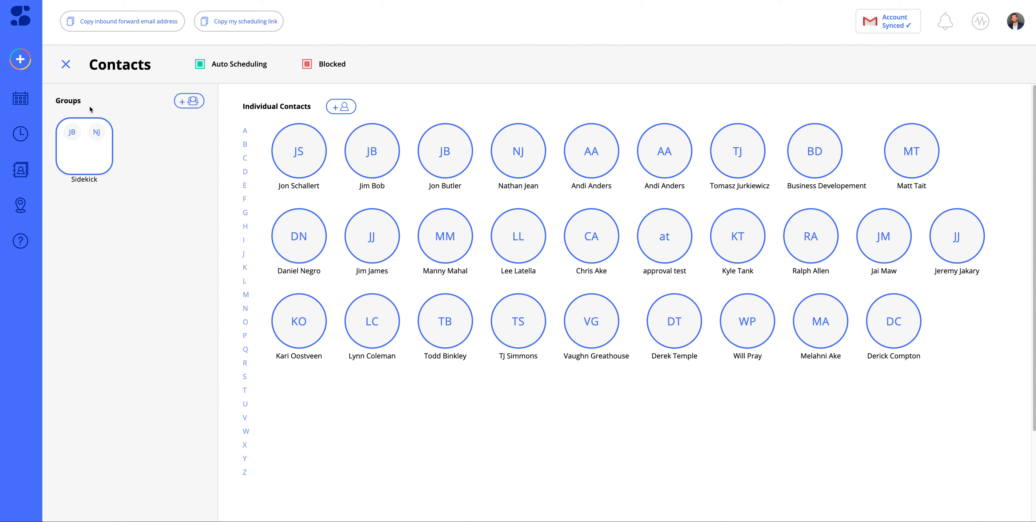
mouse_move(54, 102)
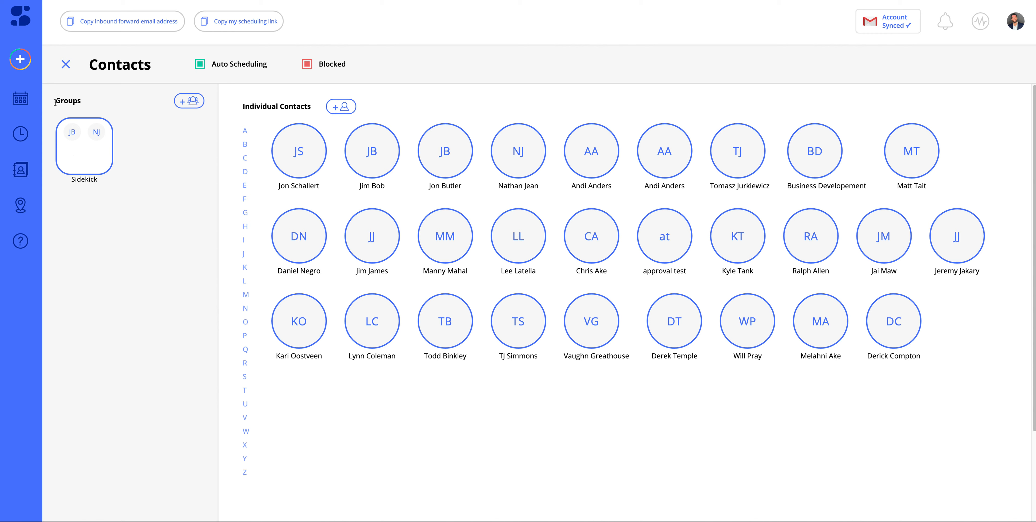
Bring up the Sidekick group's details panel from its card on the Contacts page.
left_click(189, 101)
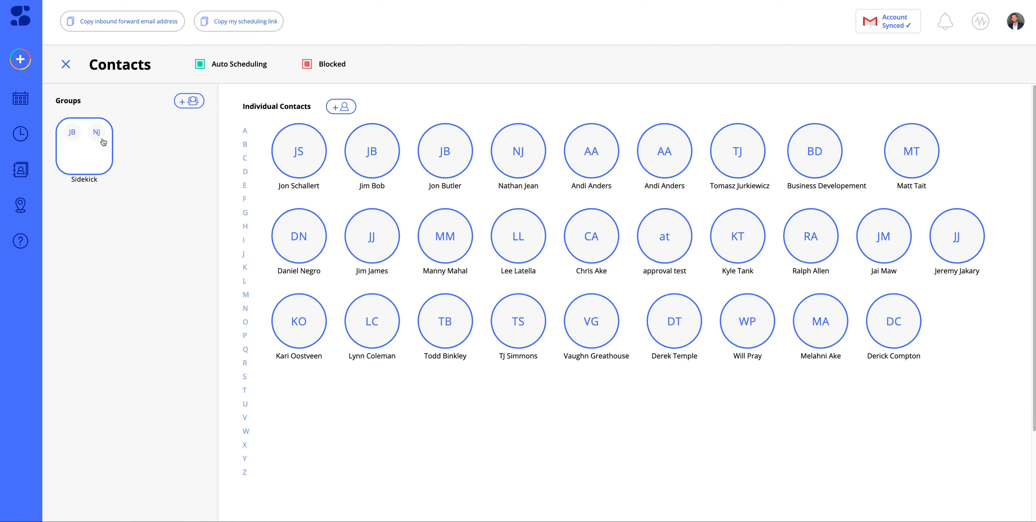
left_click(84, 146)
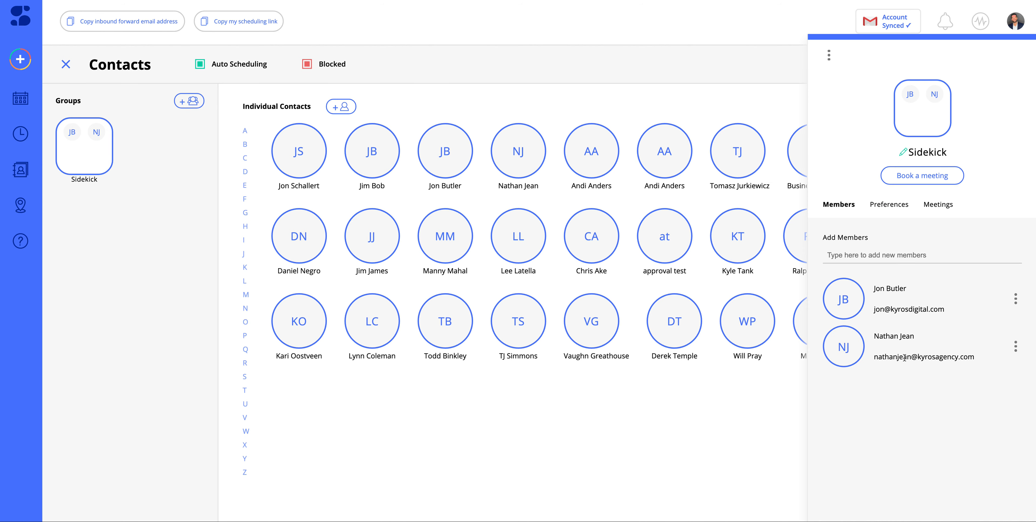
mouse_move(769, 175)
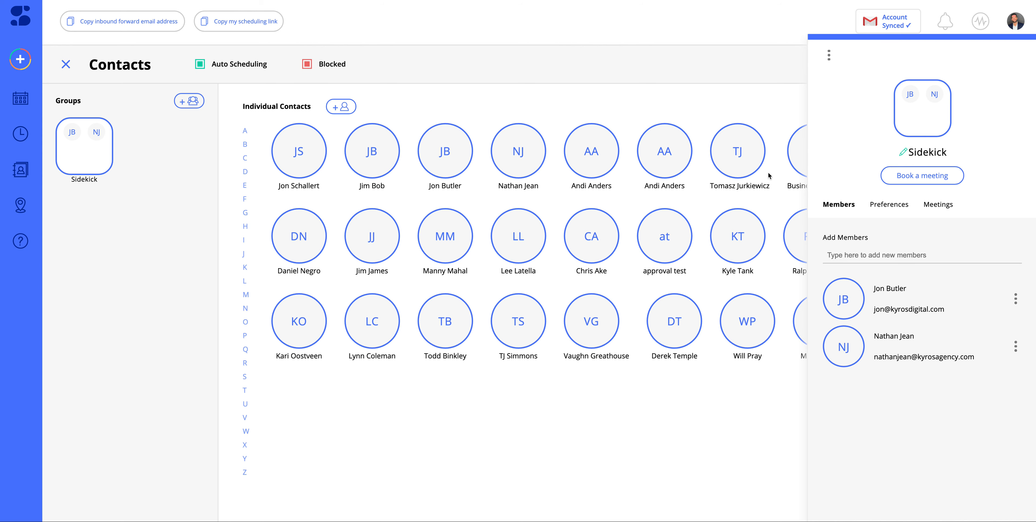
mouse_move(890, 210)
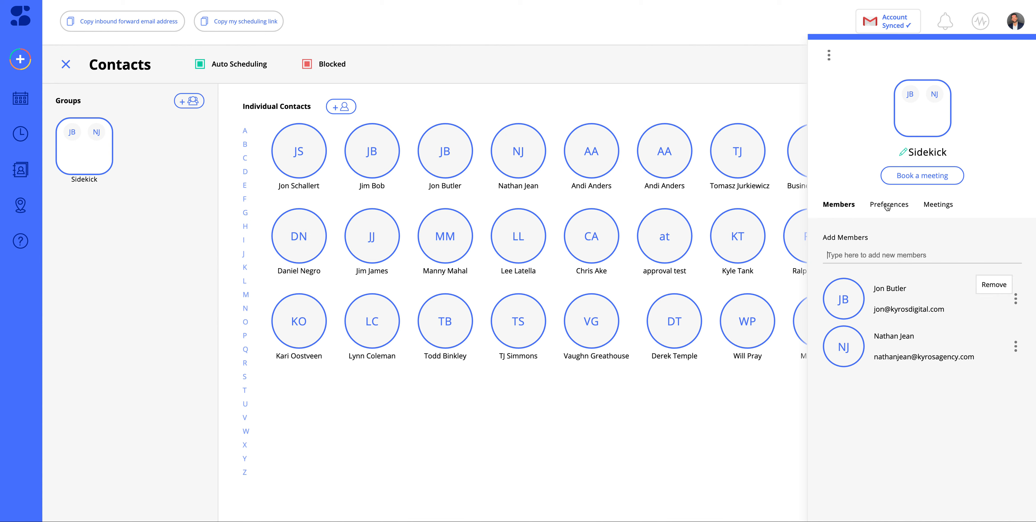
Review the group's meeting-duration preference and its meetings, then return to its member list.
left_click(889, 205)
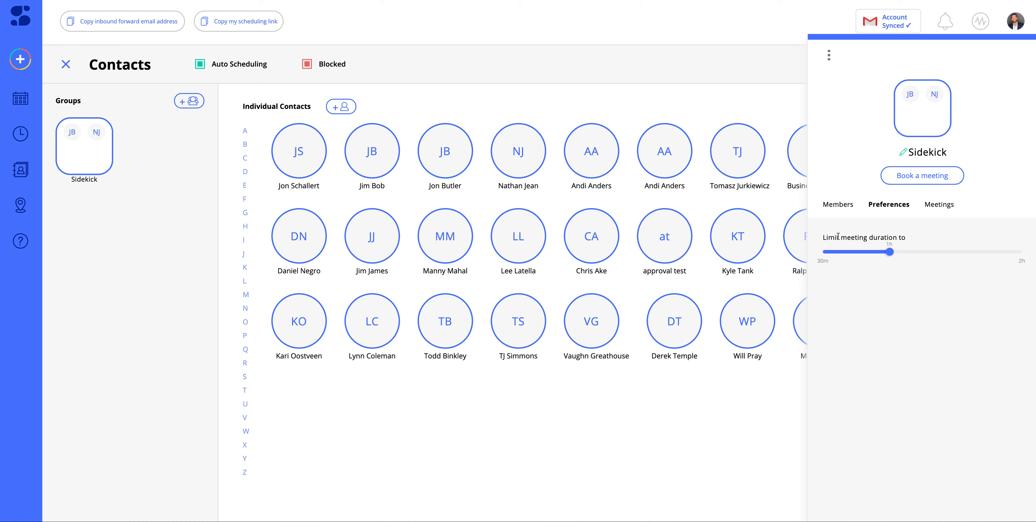
left_click(938, 204)
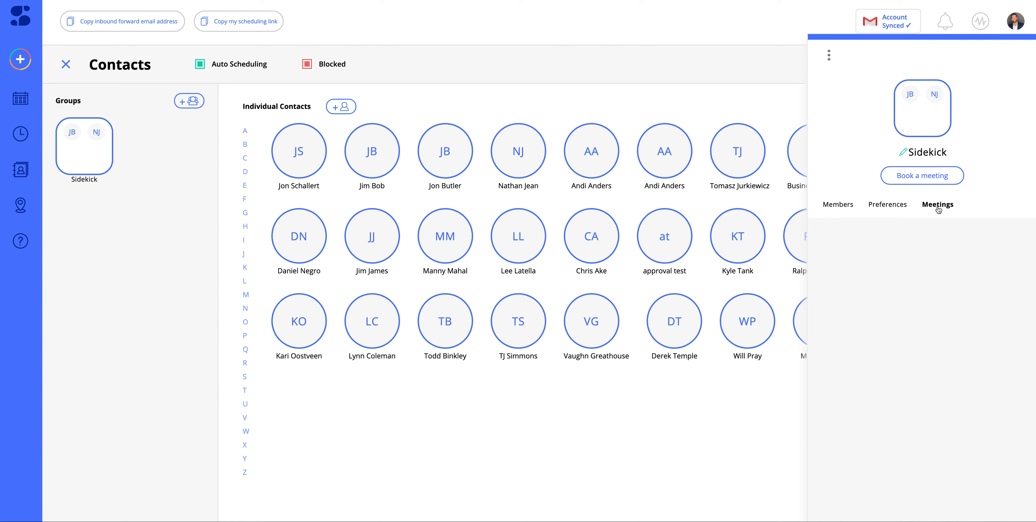
mouse_move(867, 237)
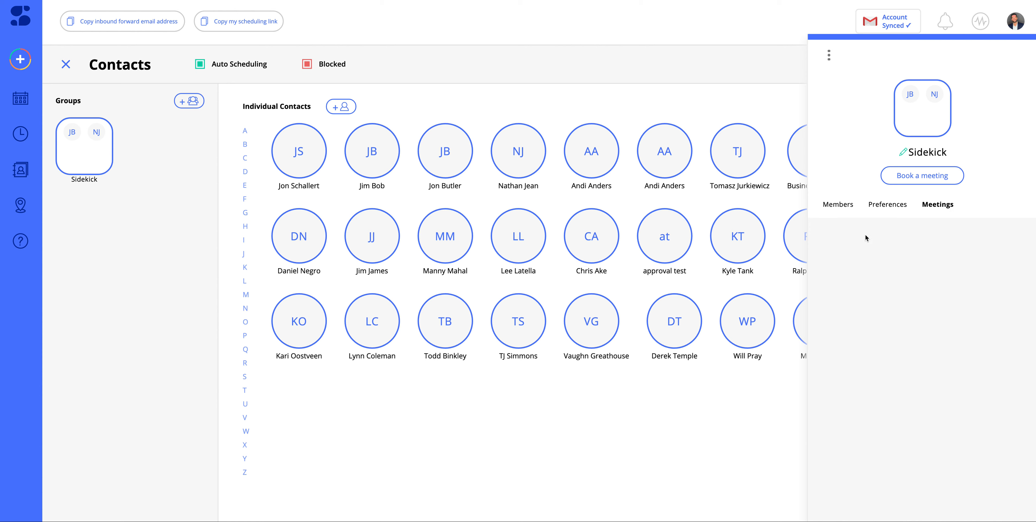
mouse_move(818, 222)
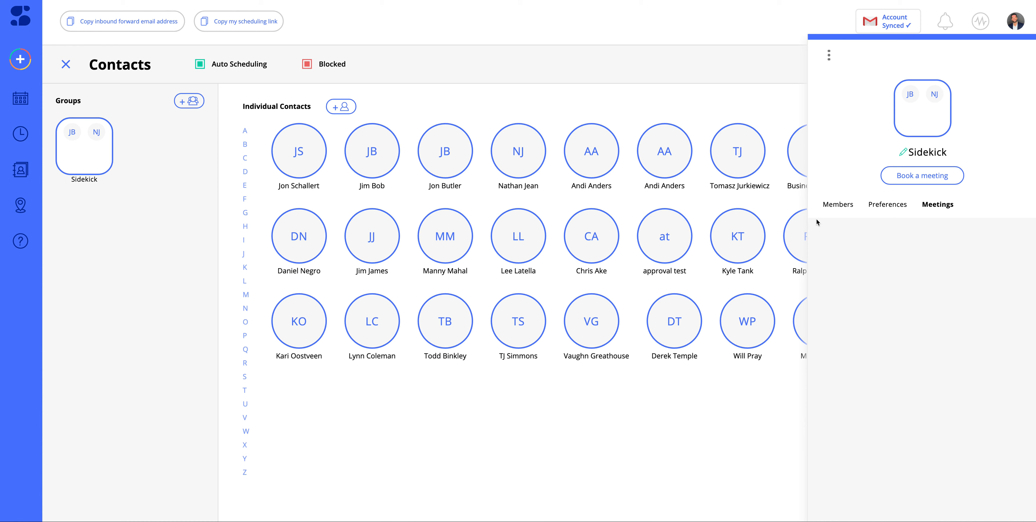
left_click(838, 204)
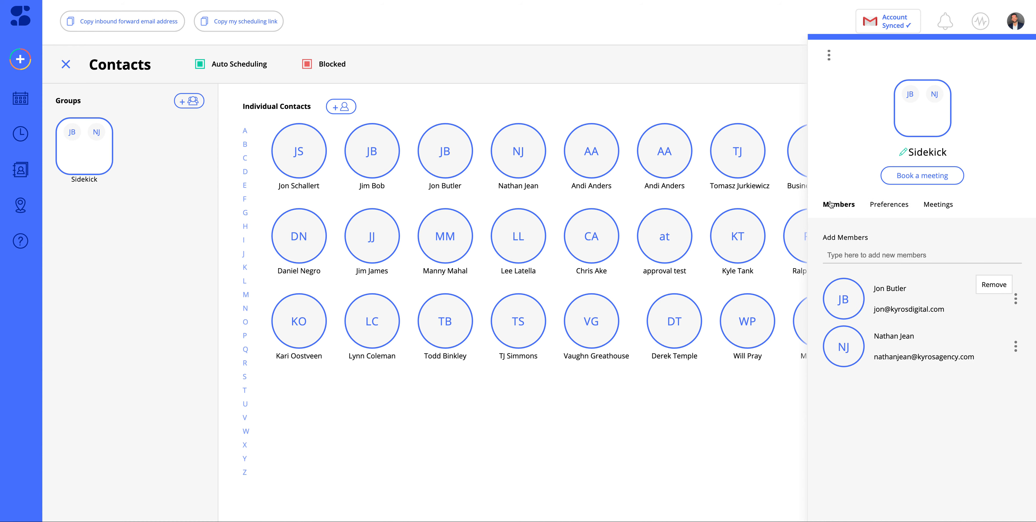
mouse_move(921, 188)
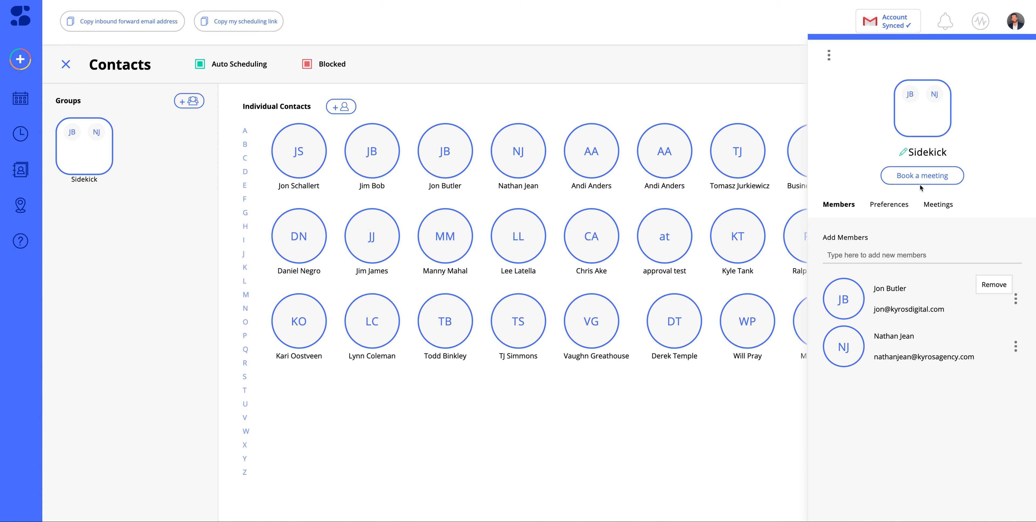
left_click(923, 175)
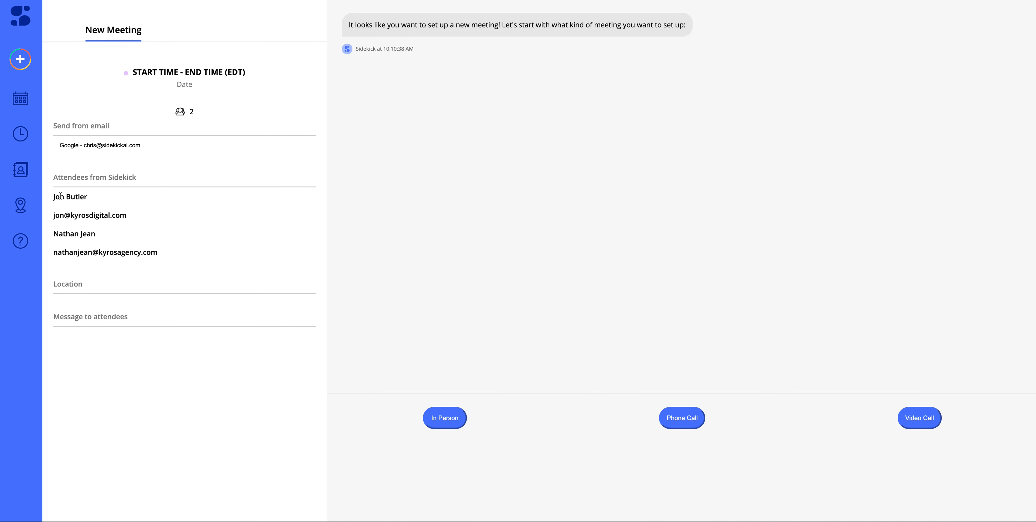
left_click_drag(54, 177, 159, 252)
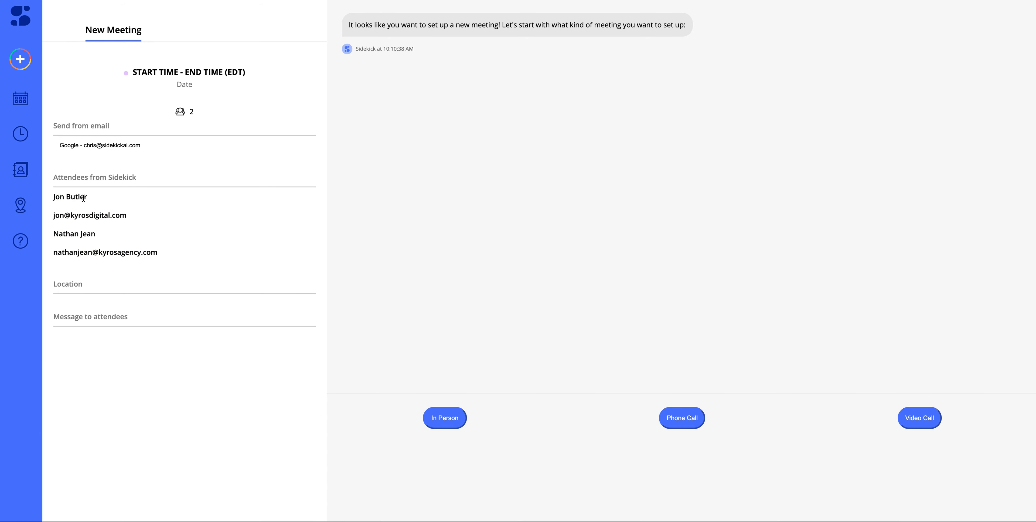
mouse_move(77, 210)
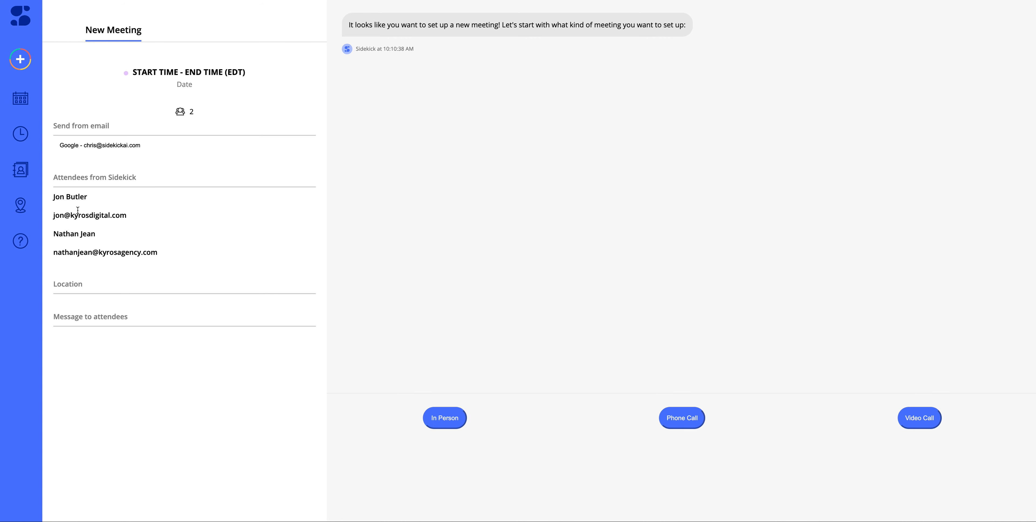
mouse_move(405, 313)
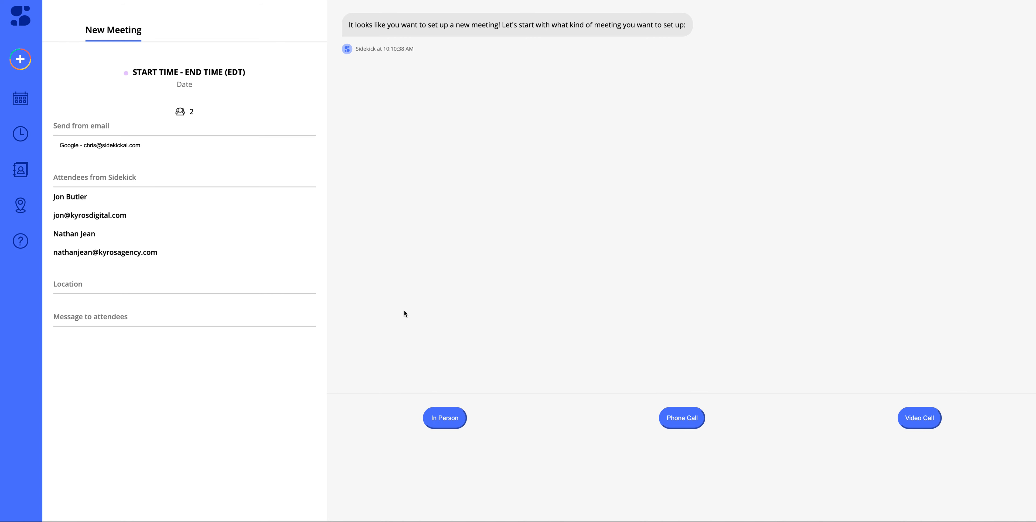
mouse_move(180, 233)
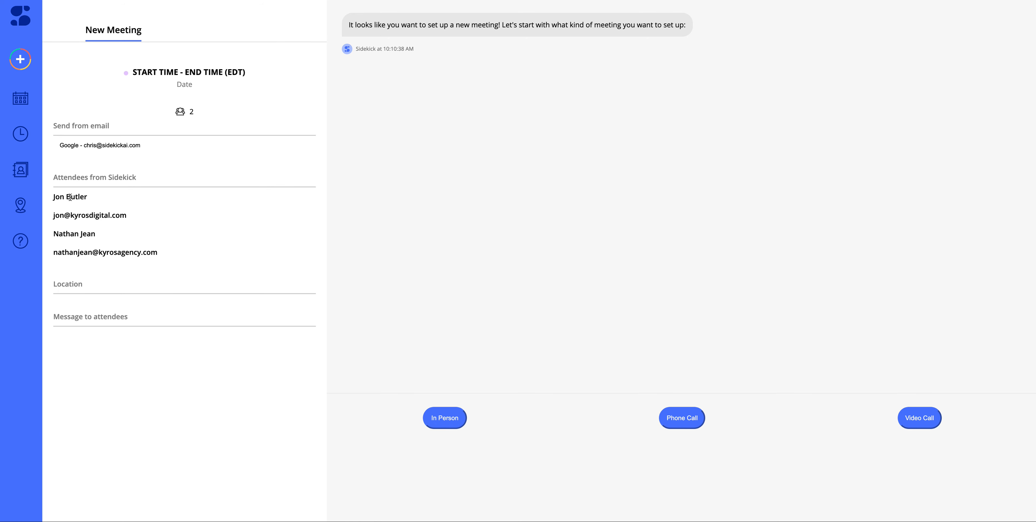
mouse_move(75, 196)
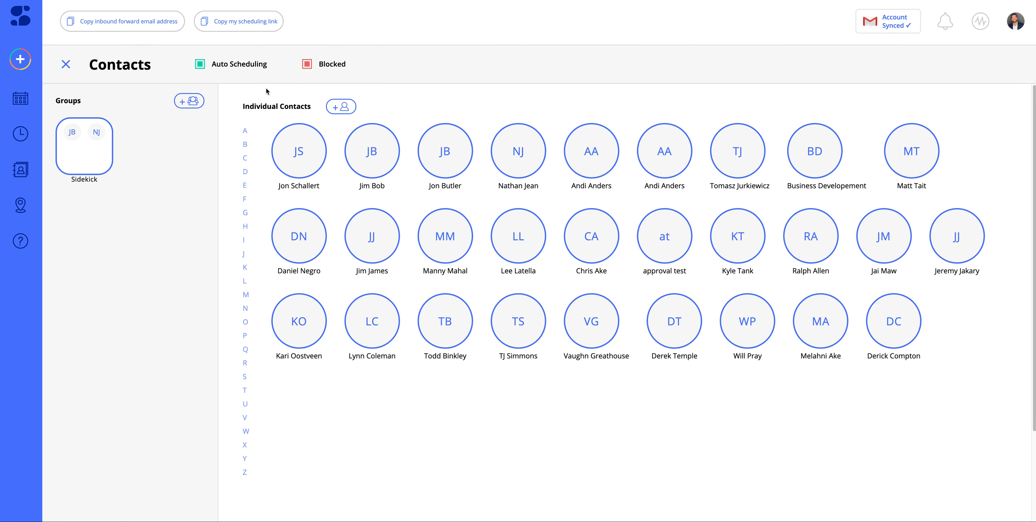
mouse_move(291, 108)
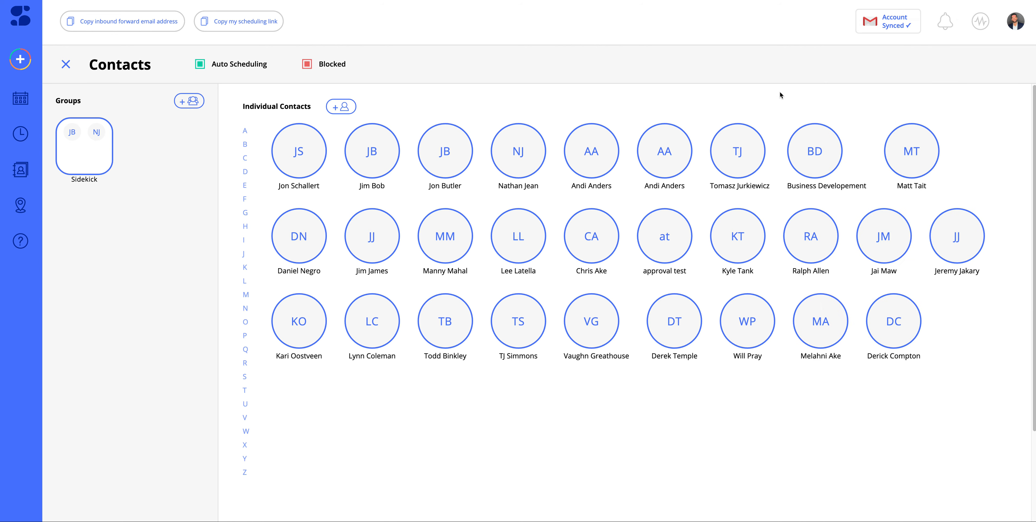
mouse_move(438, 153)
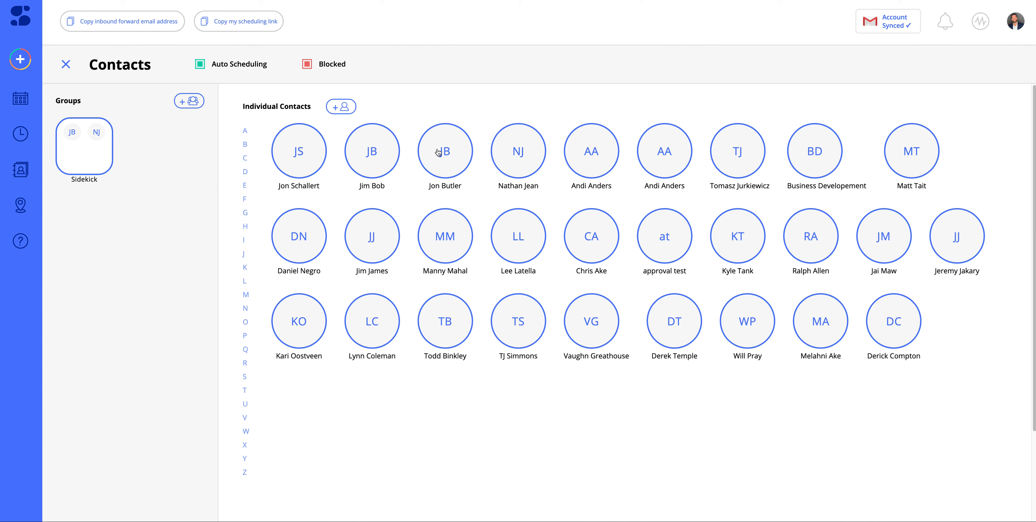
left_click(445, 152)
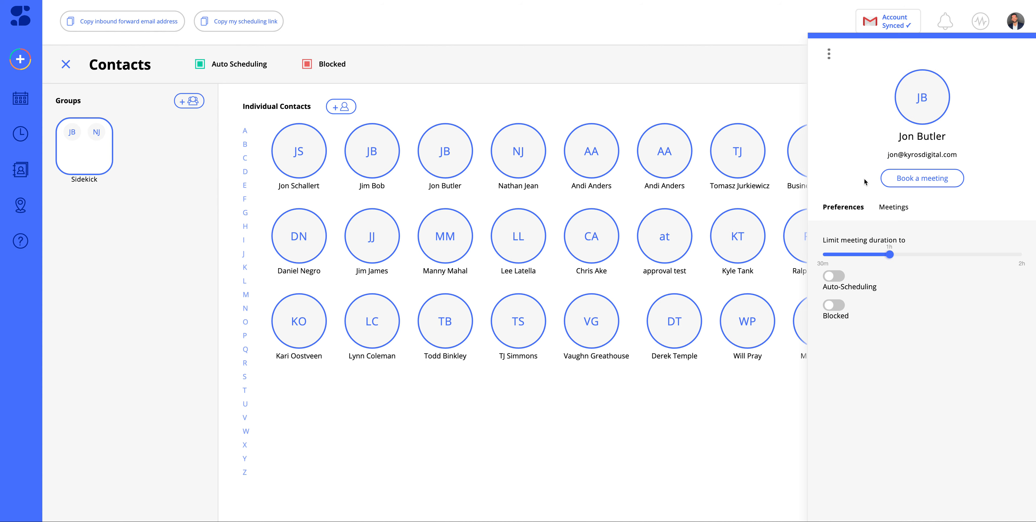
mouse_move(881, 235)
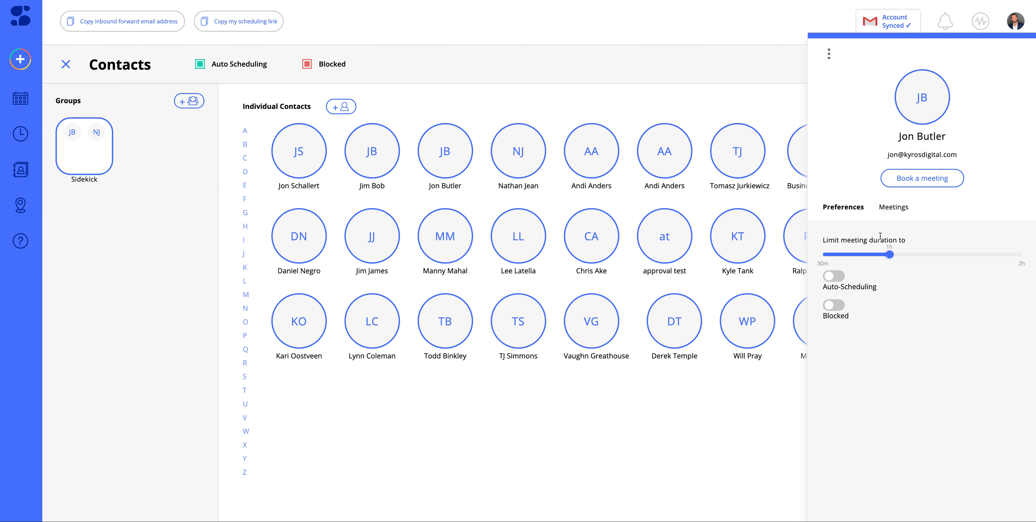
mouse_move(907, 251)
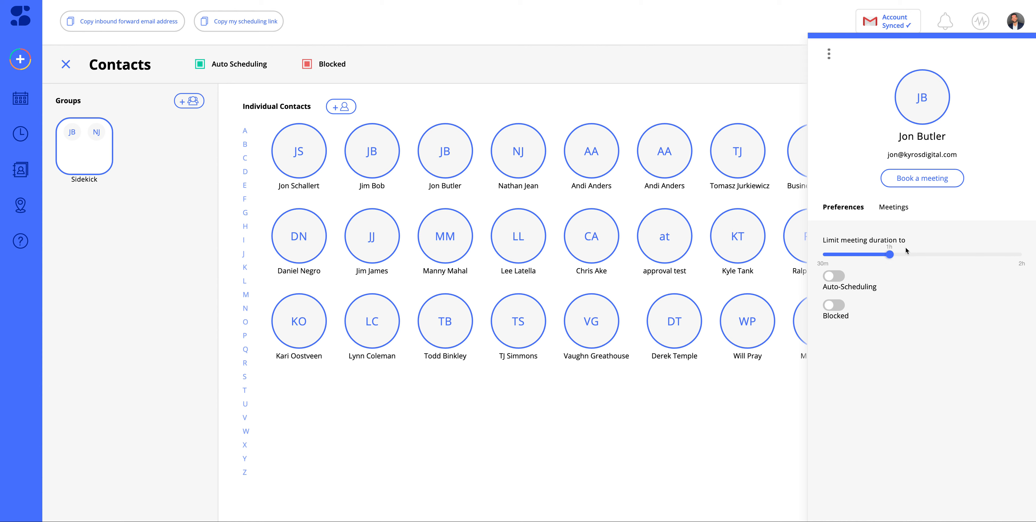
mouse_move(857, 260)
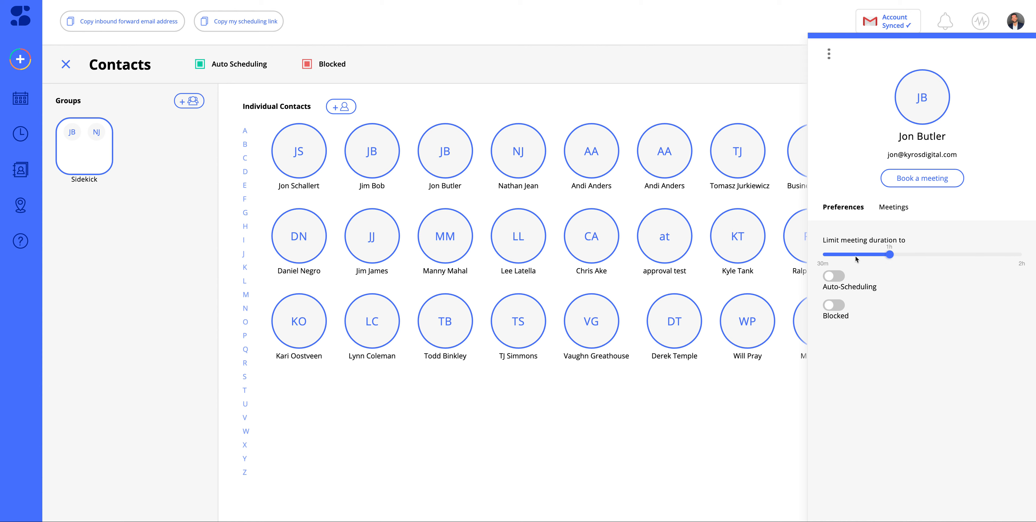
mouse_move(854, 332)
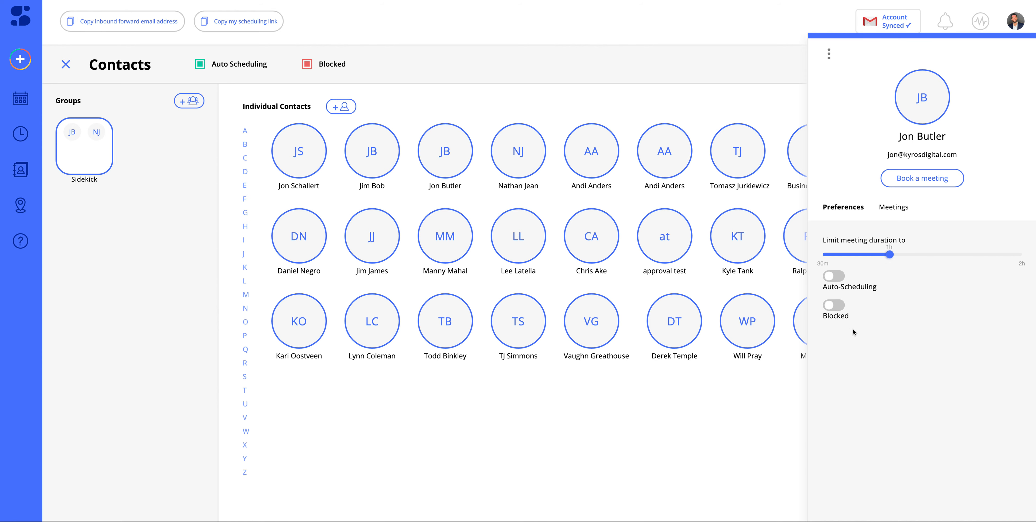
mouse_move(855, 286)
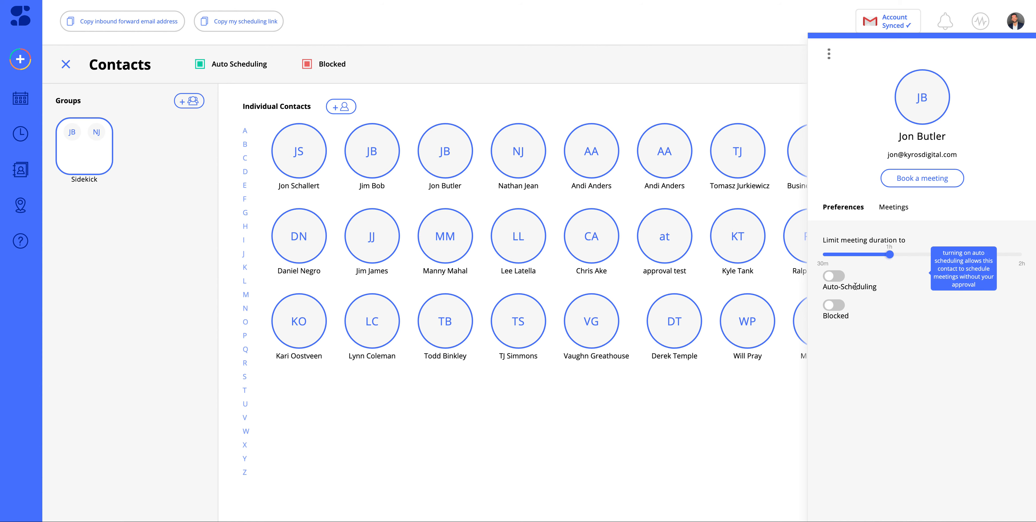
mouse_move(855, 285)
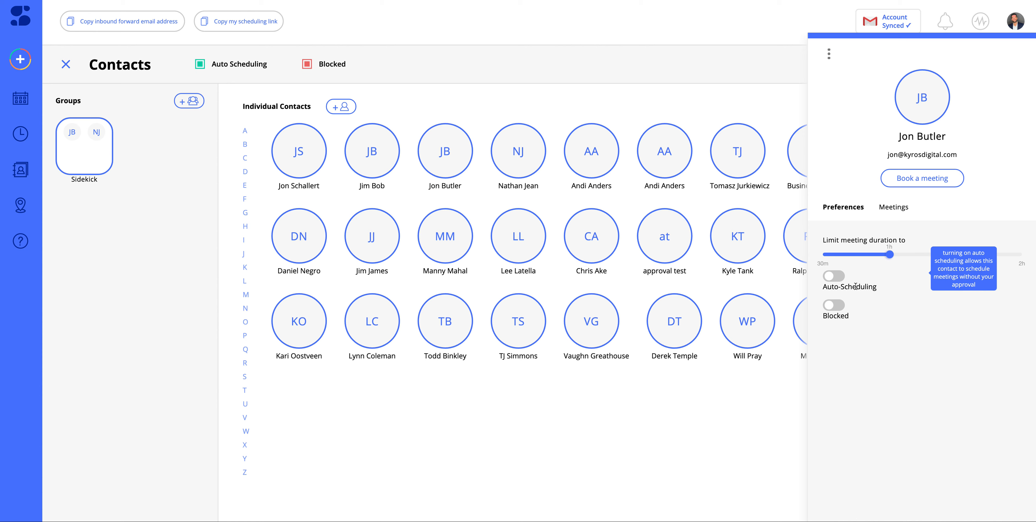
mouse_move(856, 287)
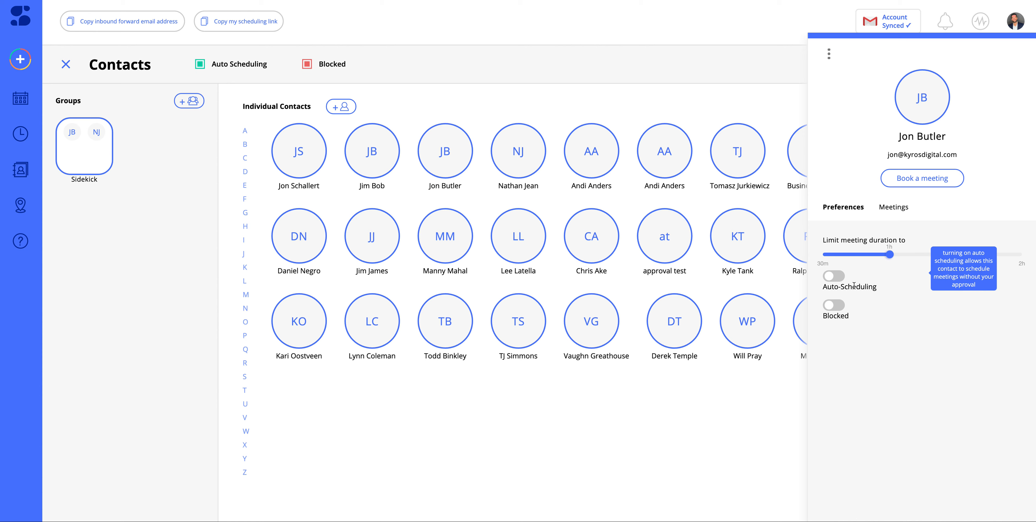
mouse_move(917, 105)
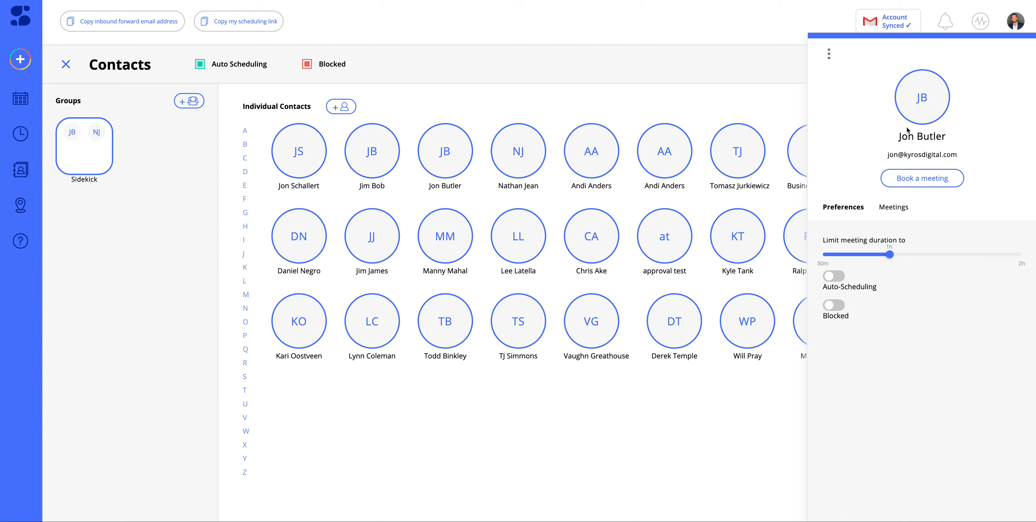
mouse_move(924, 148)
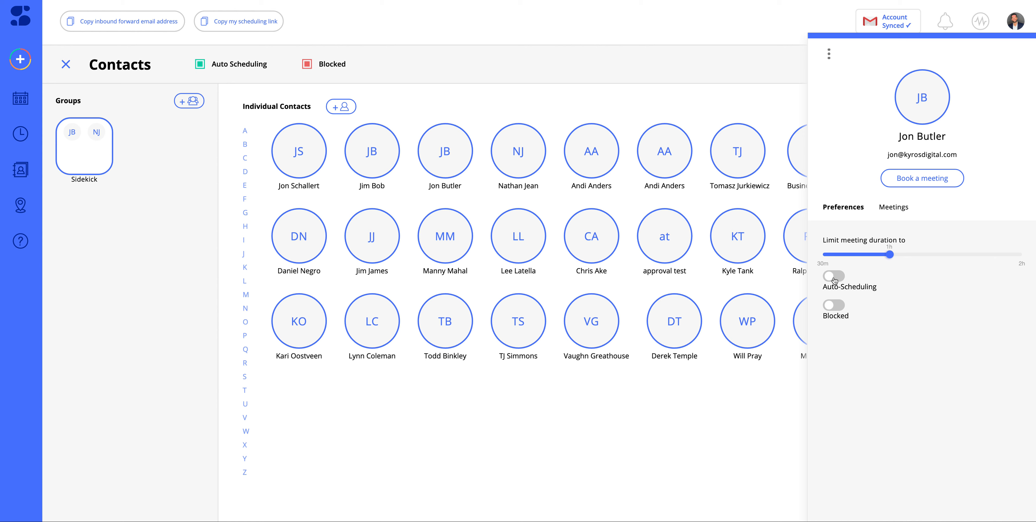
left_click(834, 275)
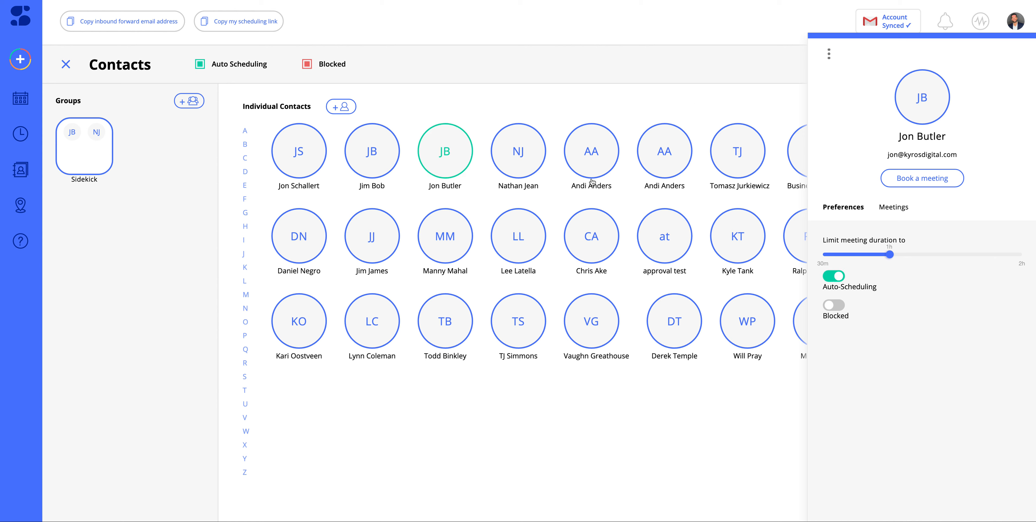
mouse_move(622, 180)
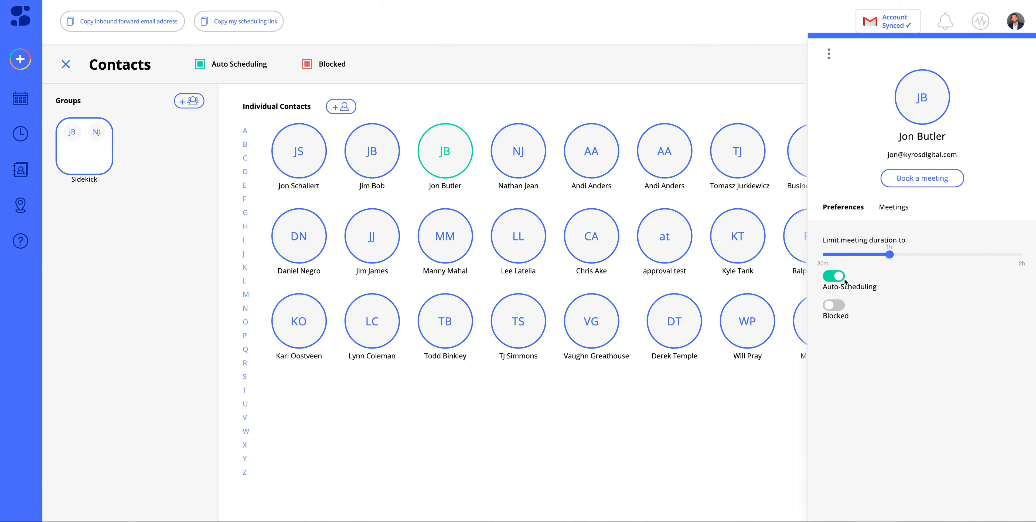
left_click(834, 275)
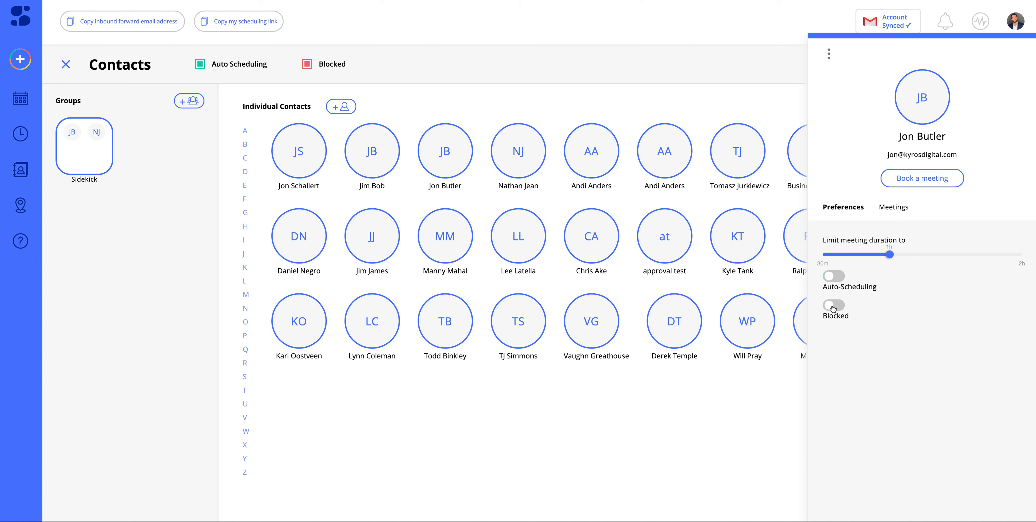
left_click(834, 305)
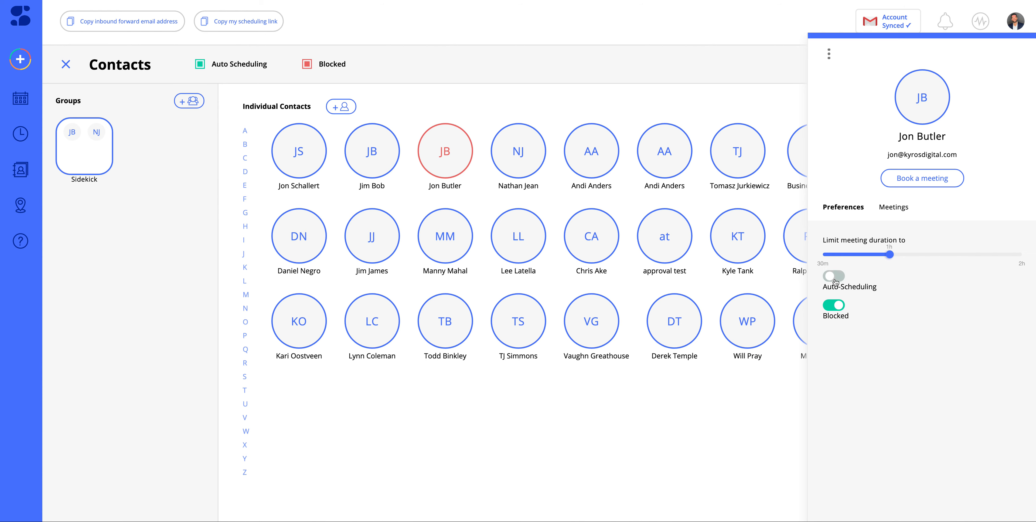
Re-enable auto-scheduling to unblock Jon, turn it off again, and close his details.
left_click(834, 275)
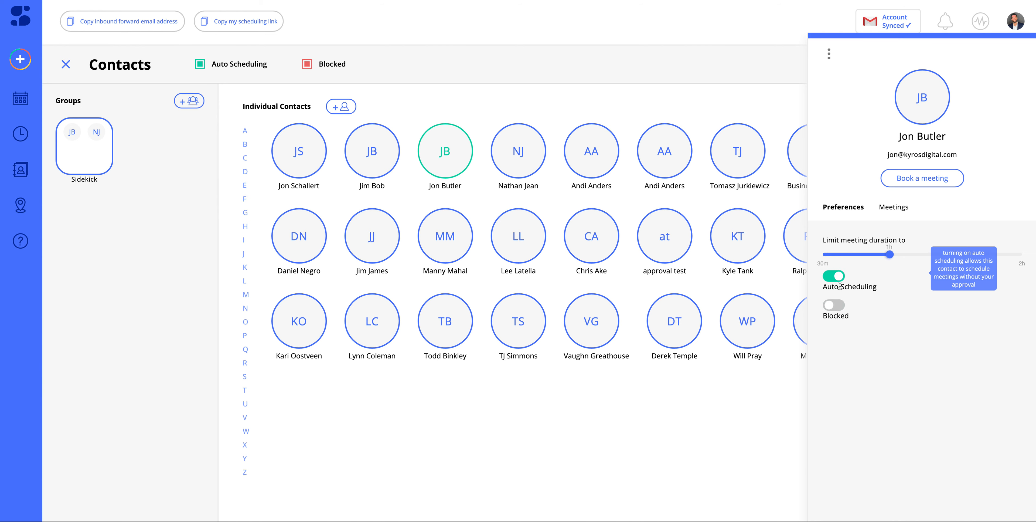
left_click(834, 276)
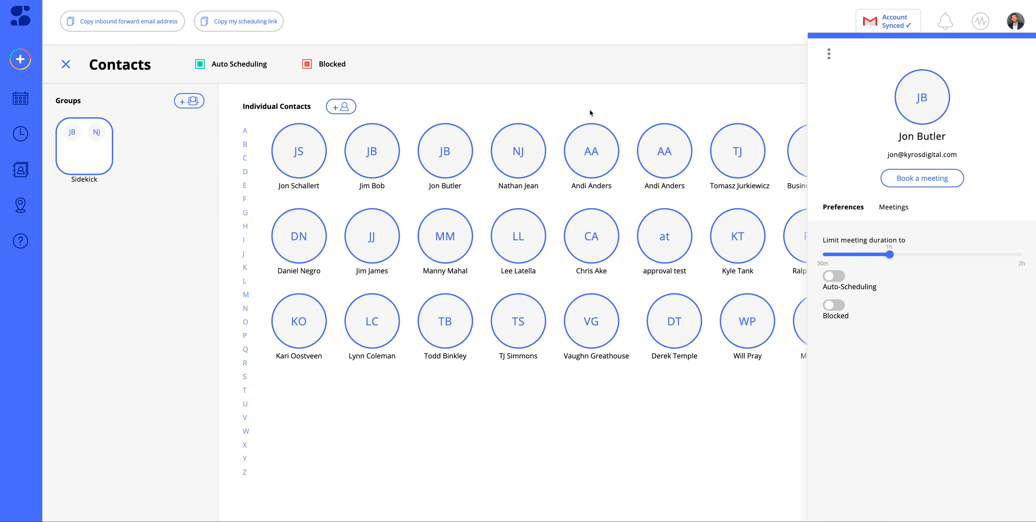
left_click(65, 64)
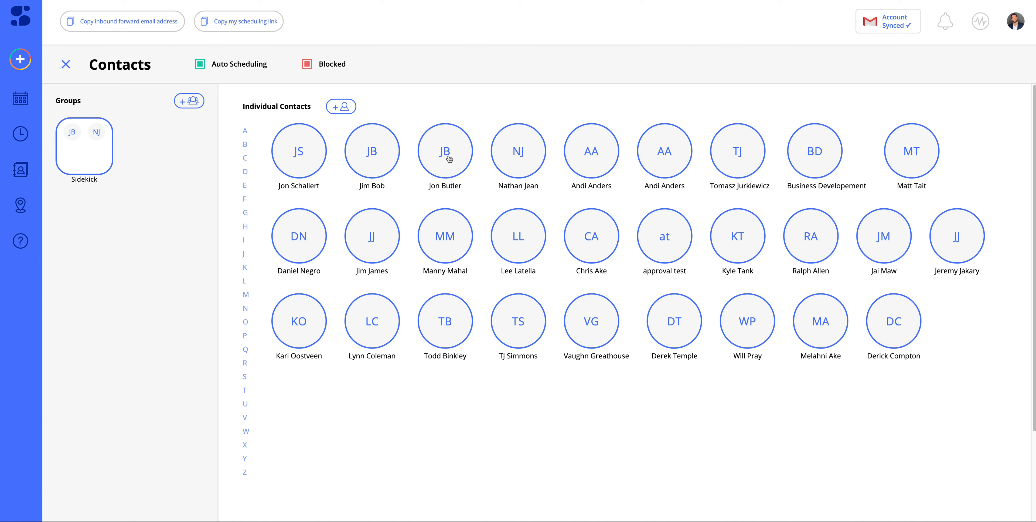
mouse_move(434, 152)
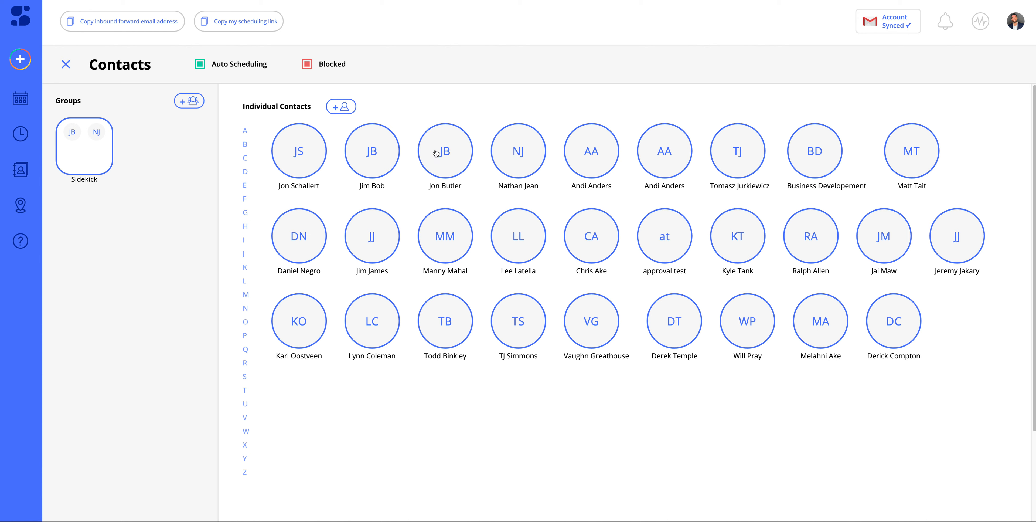
mouse_move(485, 143)
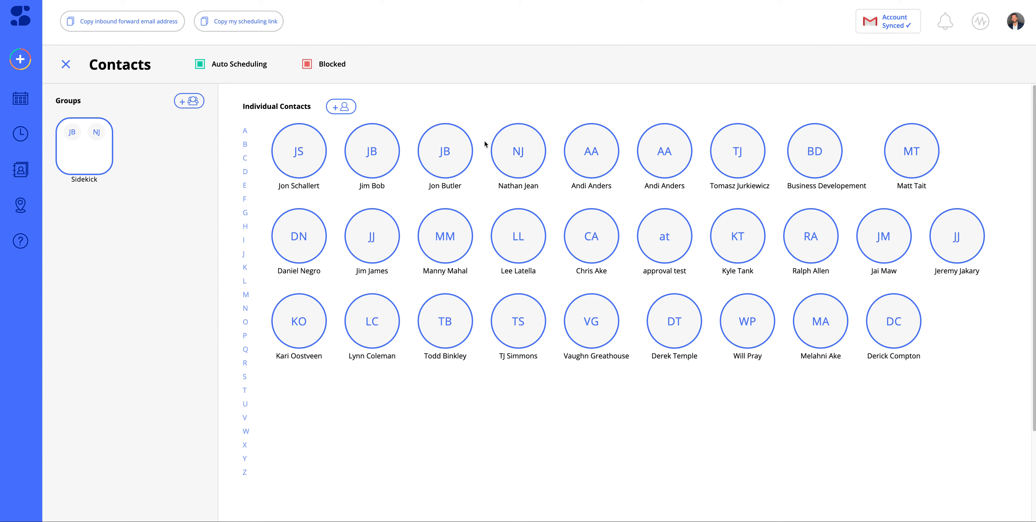
mouse_move(513, 123)
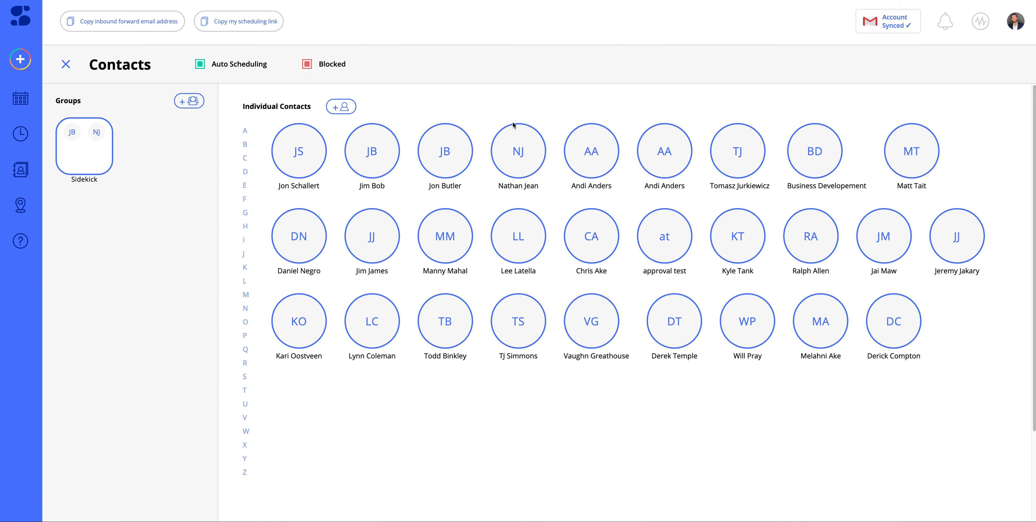
mouse_move(903, 53)
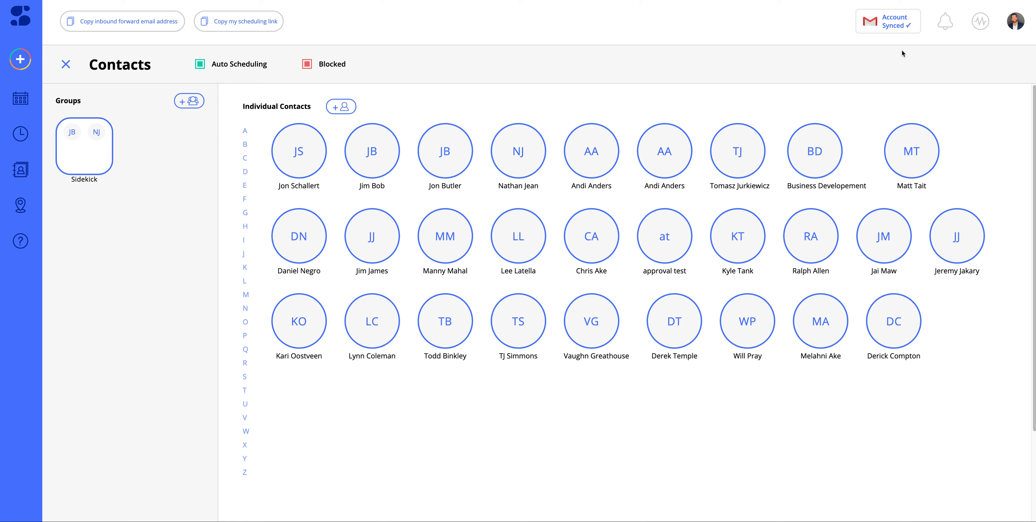